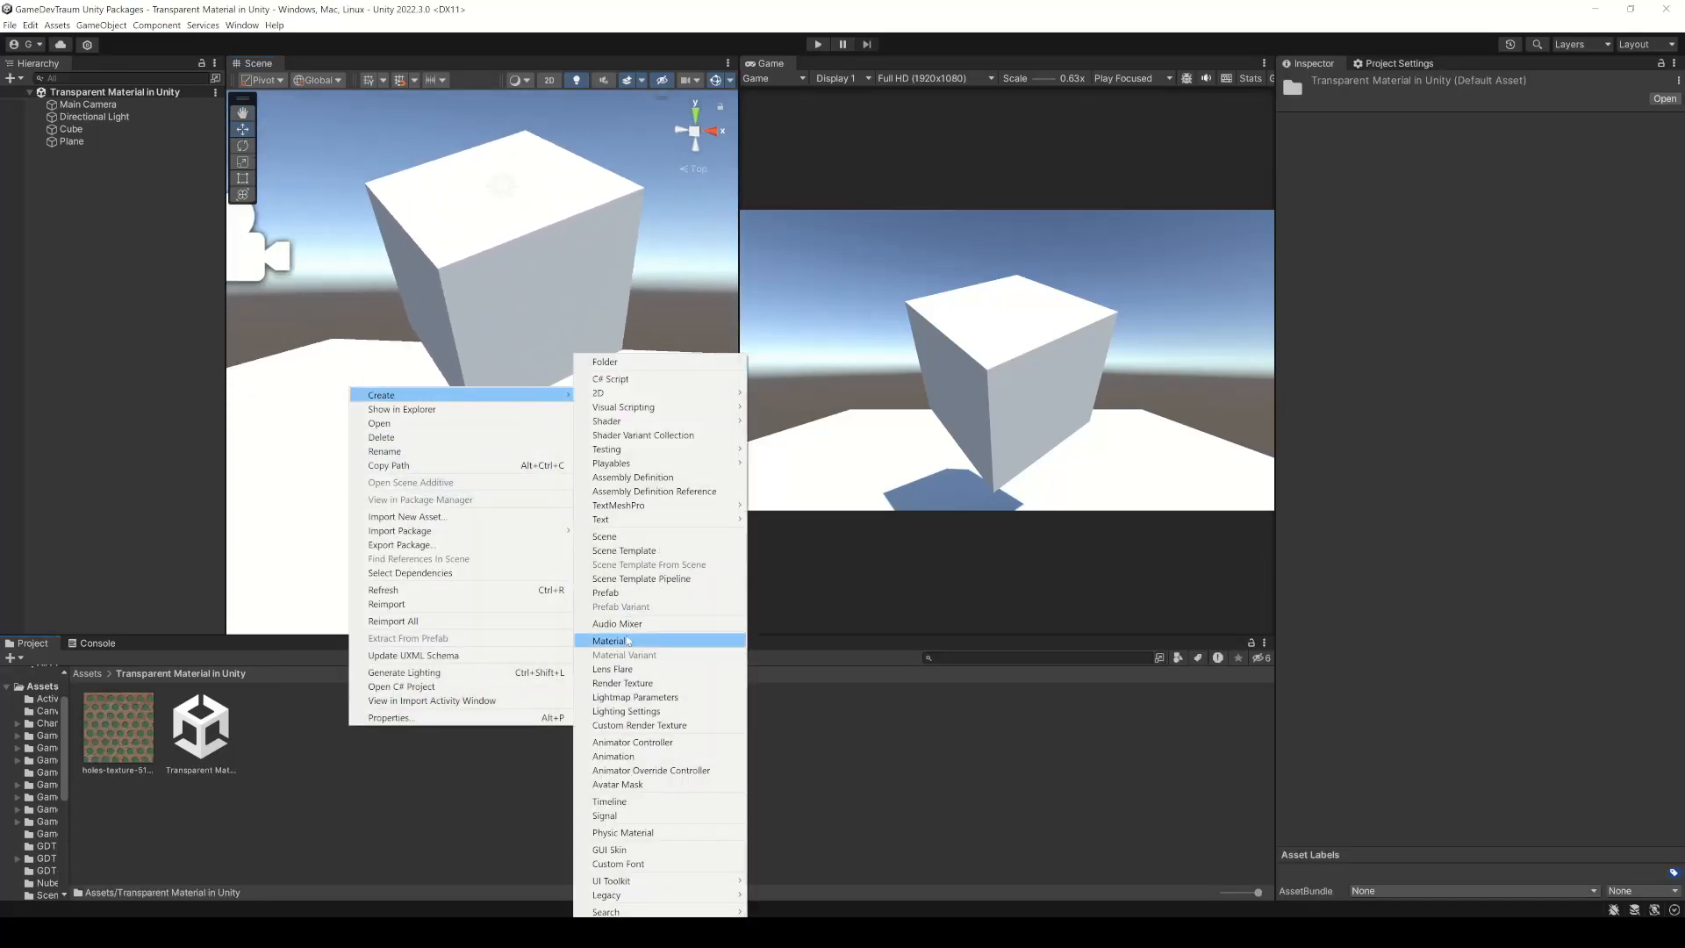
Step: Create a red material asset named Example Material and assign it to the cube
{"action": "left_click", "coordinate": [612, 641]}
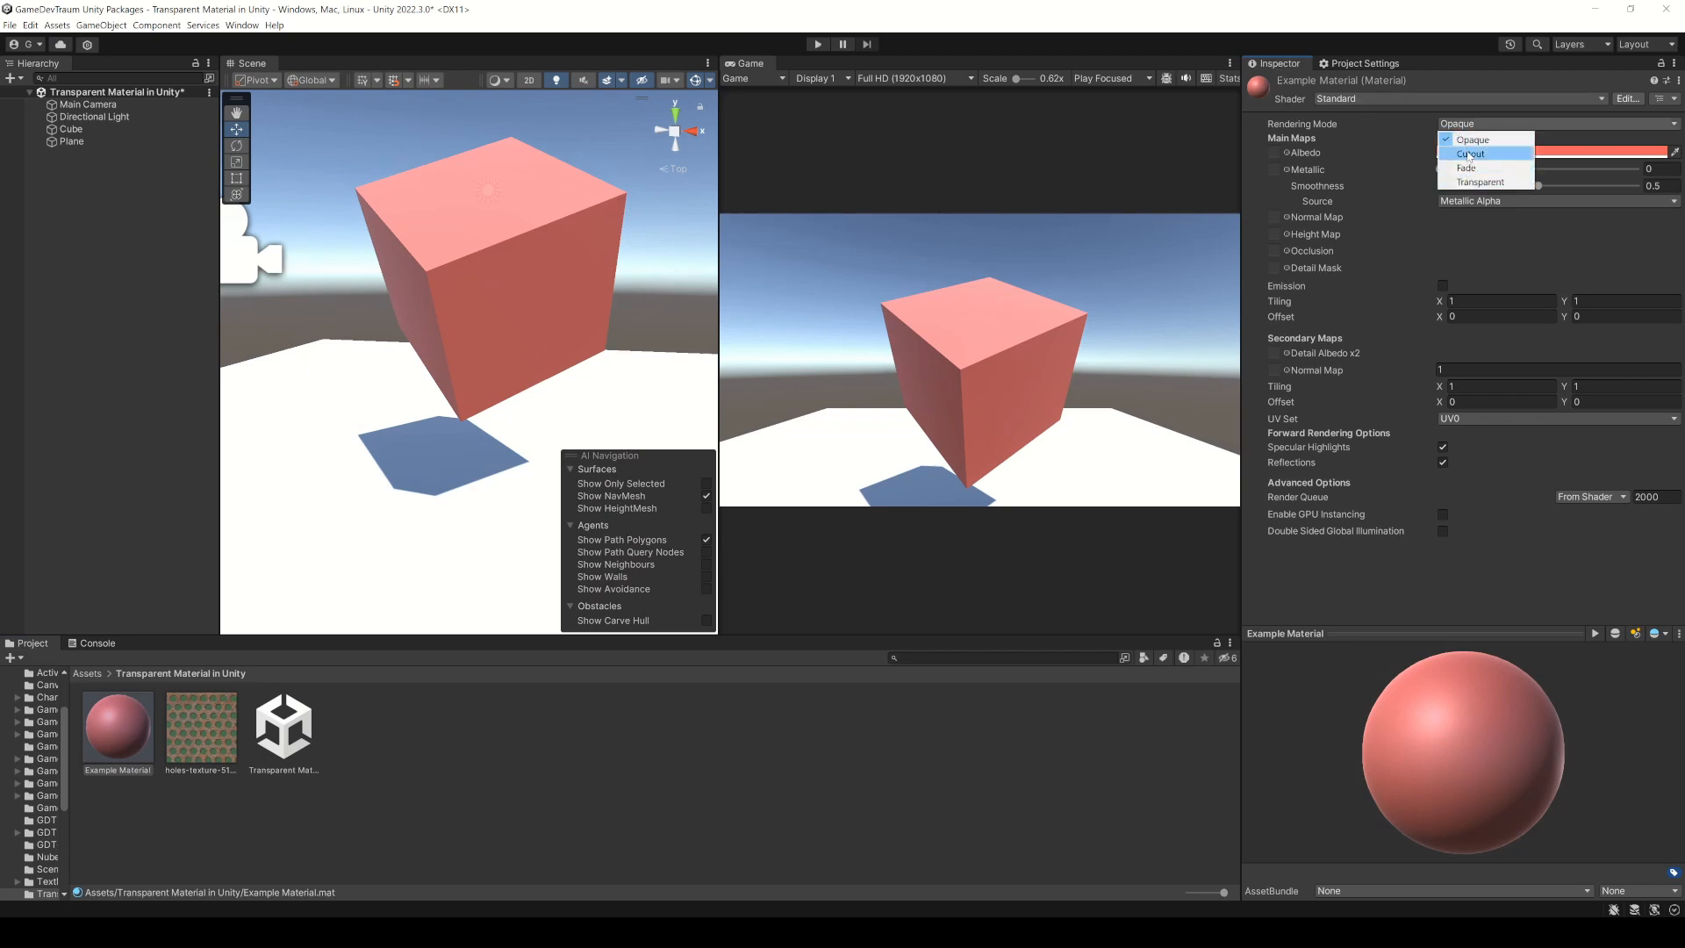
Step: Set Example Material to Transparent, lower the albedo alpha and raise smoothness to about 0.92
{"action": "left_click", "coordinate": [1481, 183]}
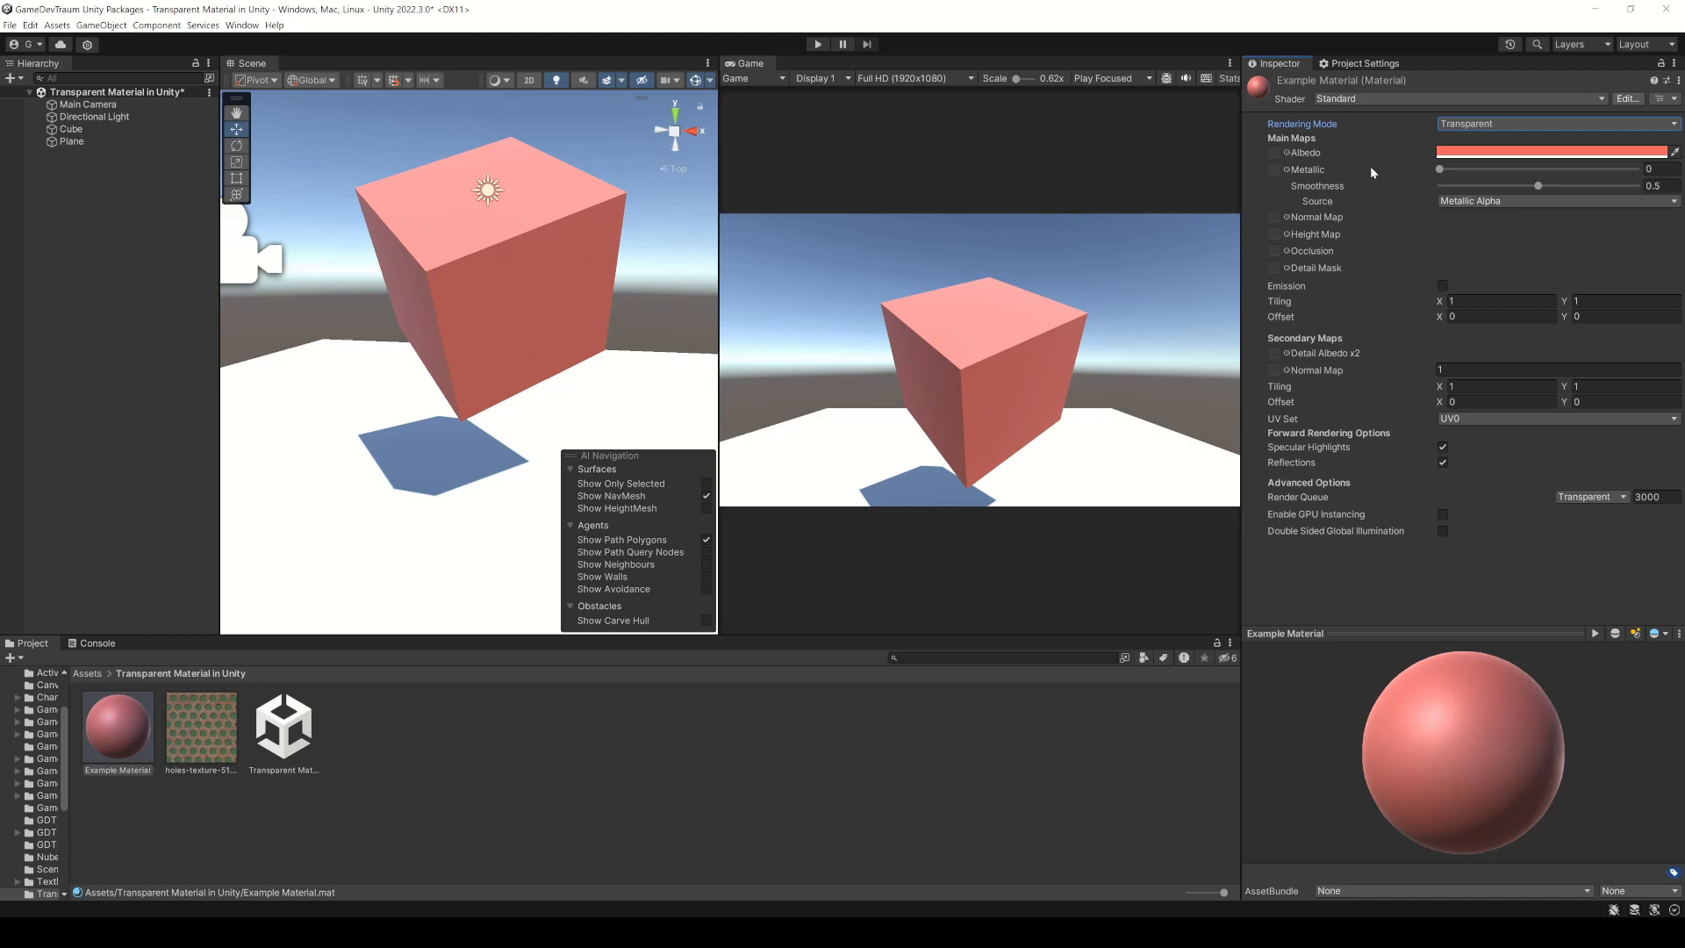
{"action": "left_click", "coordinate": [1550, 151]}
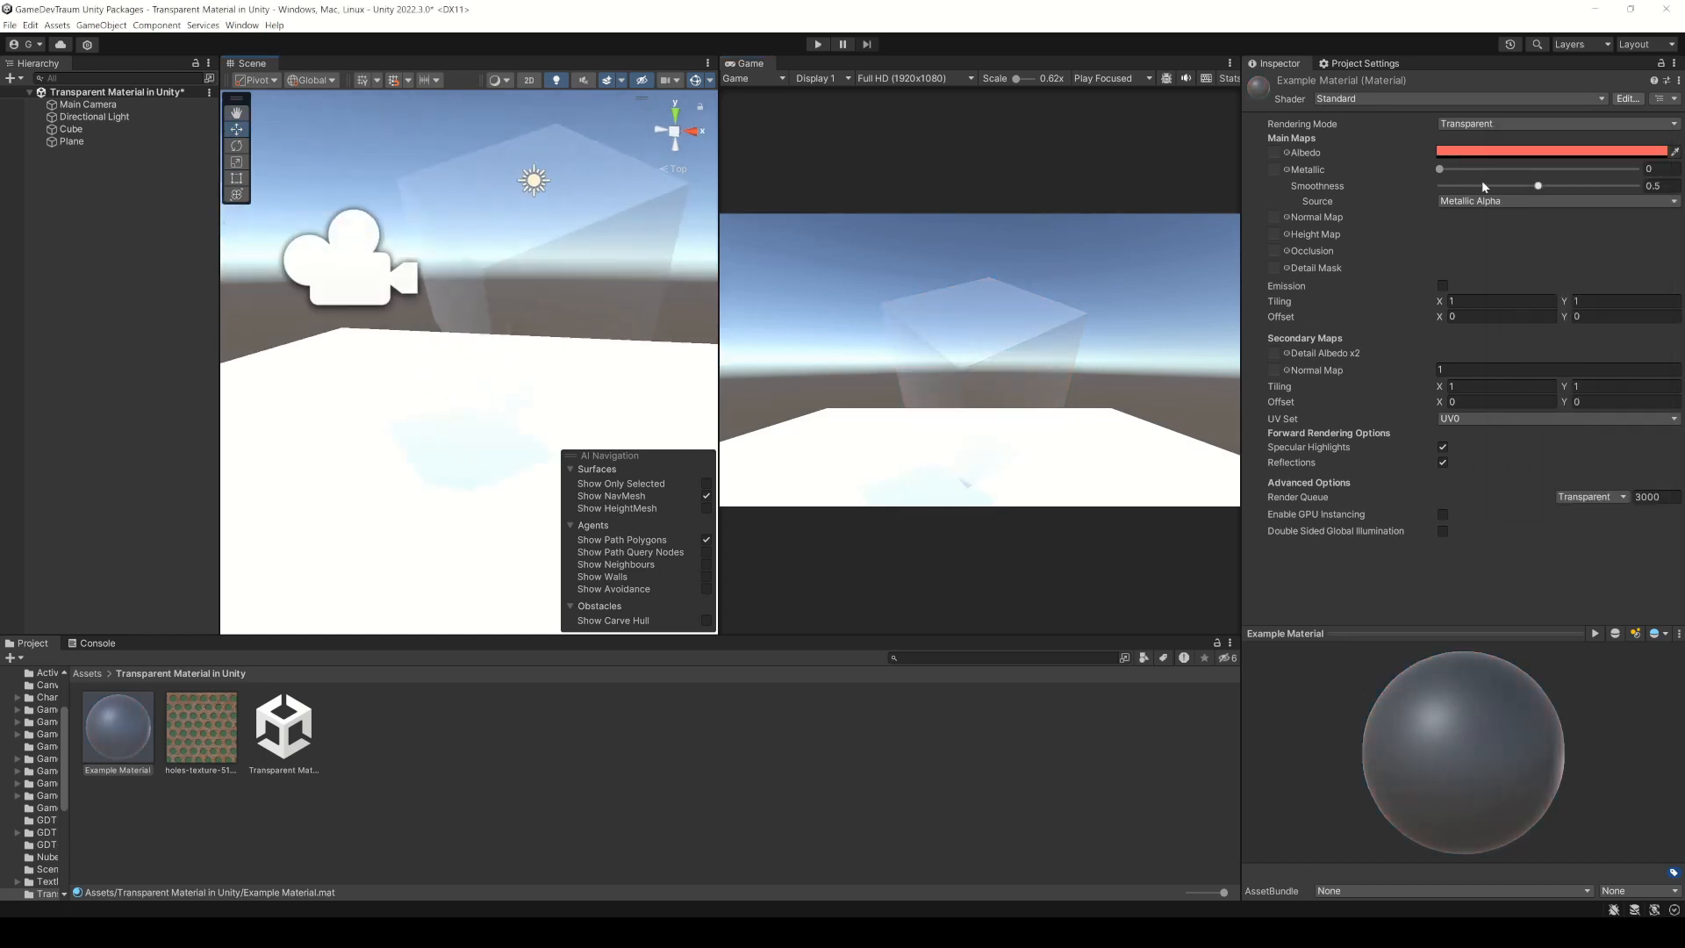
{"action": "left_click_drag", "start_coordinate": [1538, 186], "coordinate": [1620, 186]}
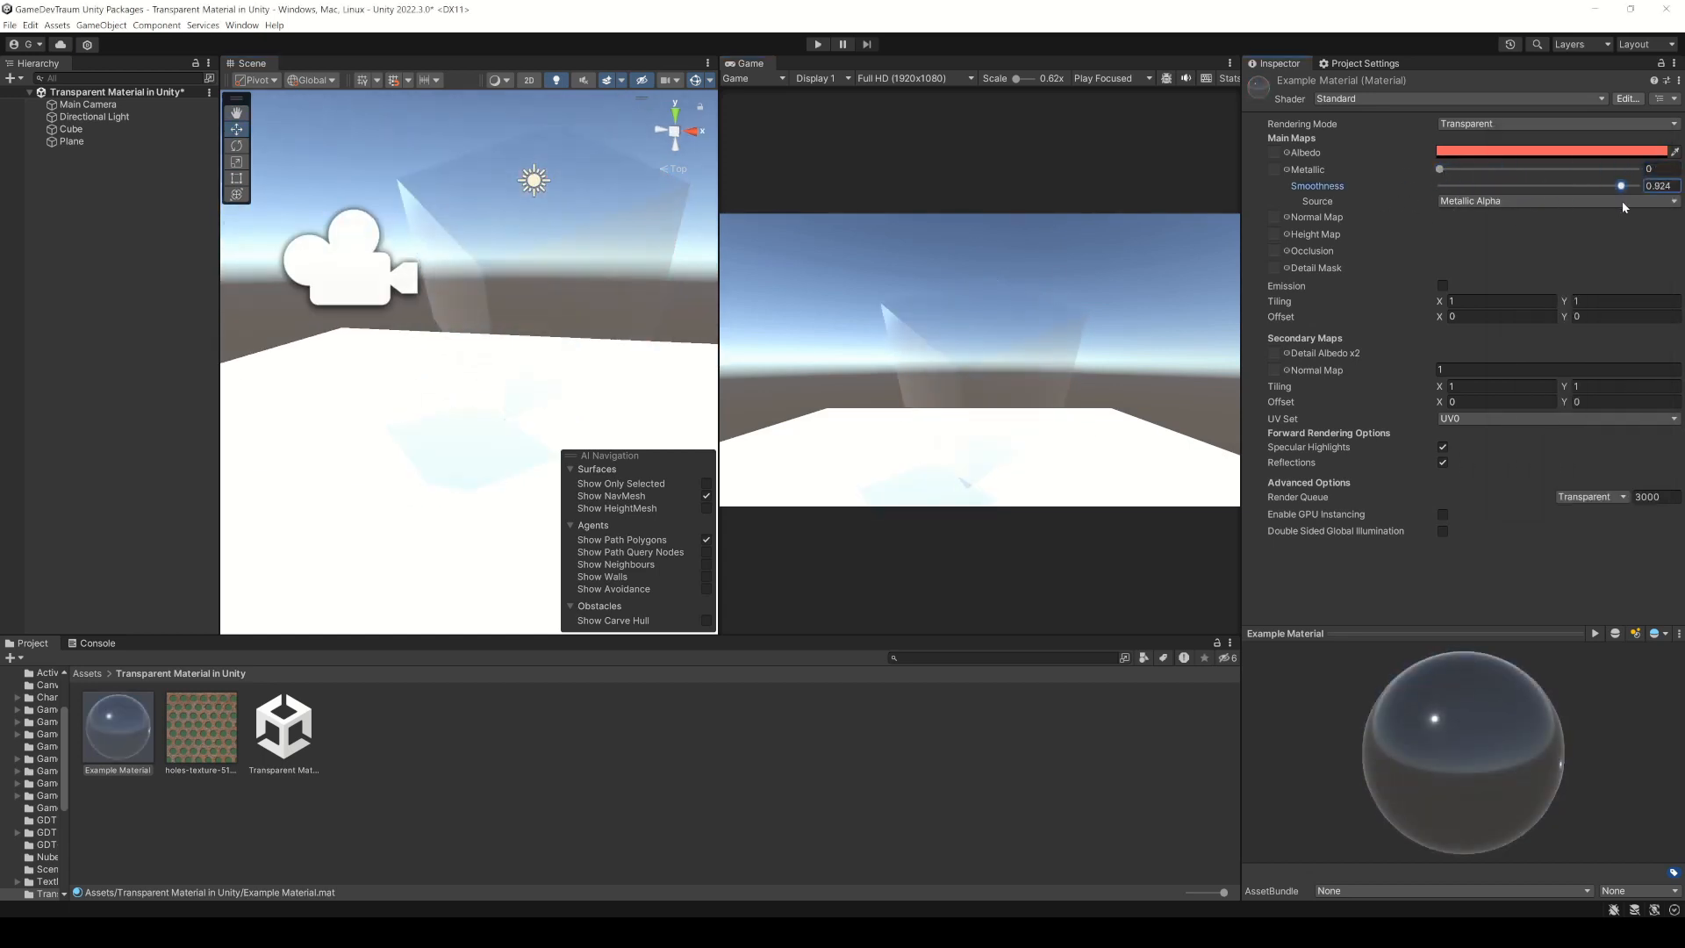
{"action": "left_click_drag", "start_coordinate": [1620, 185], "coordinate": [1675, 185]}
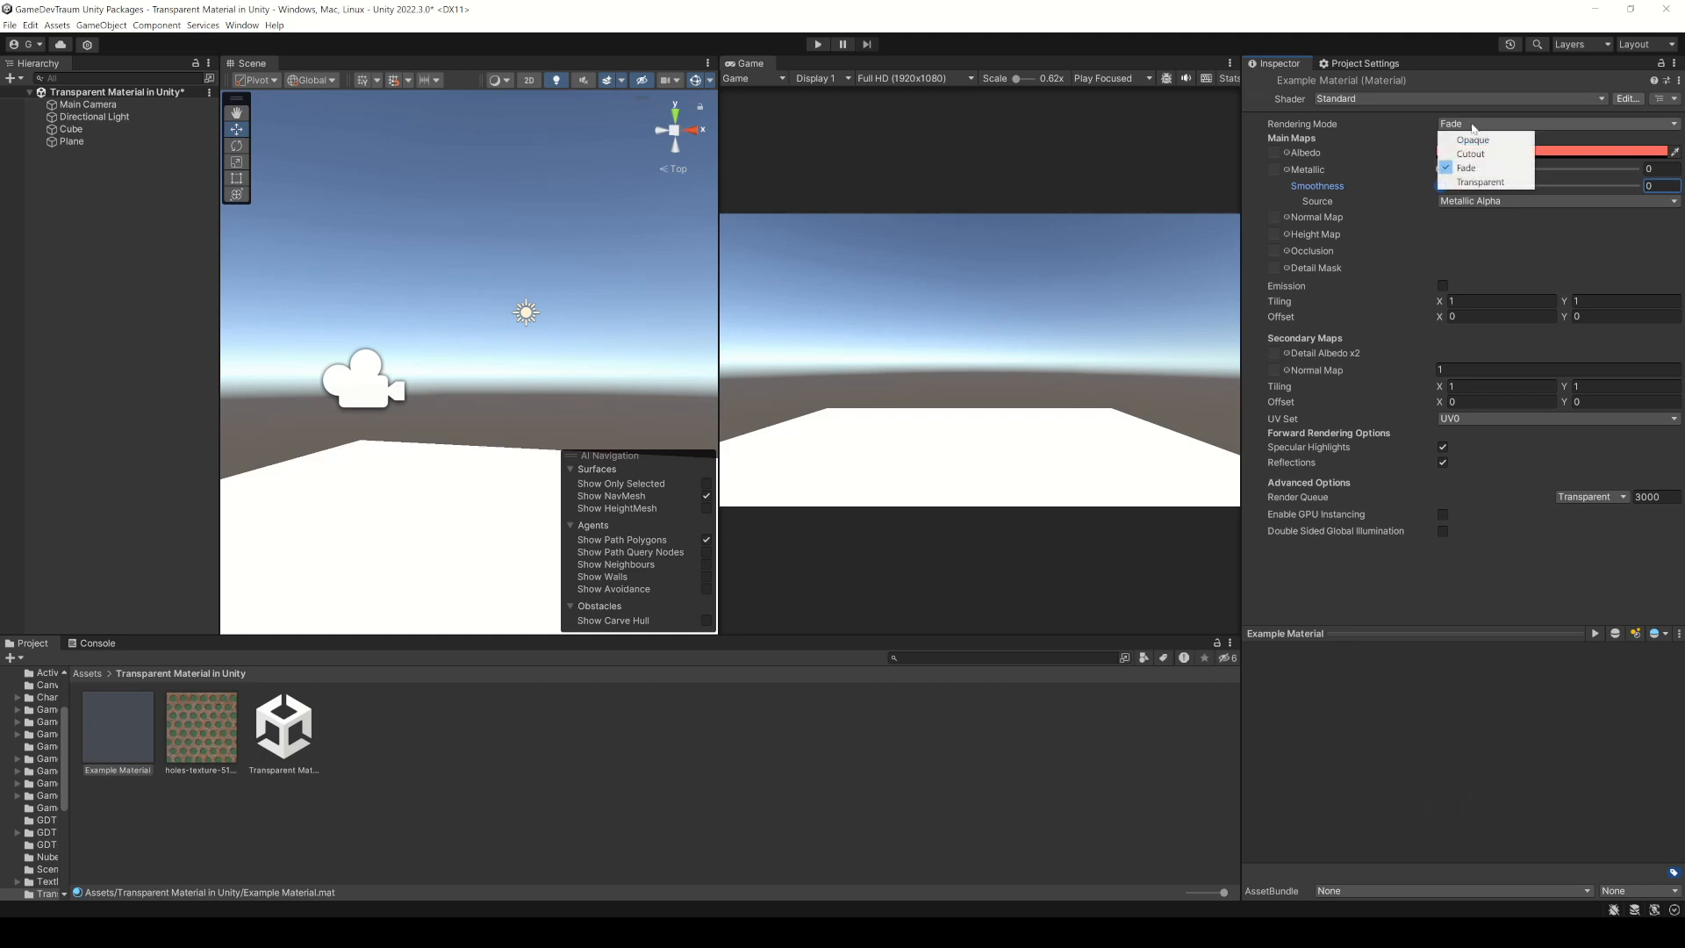
Step: Set Example Material to Cutout rendering with albedo alpha back at 255 for a solid red cube
{"action": "left_click", "coordinate": [1471, 155]}
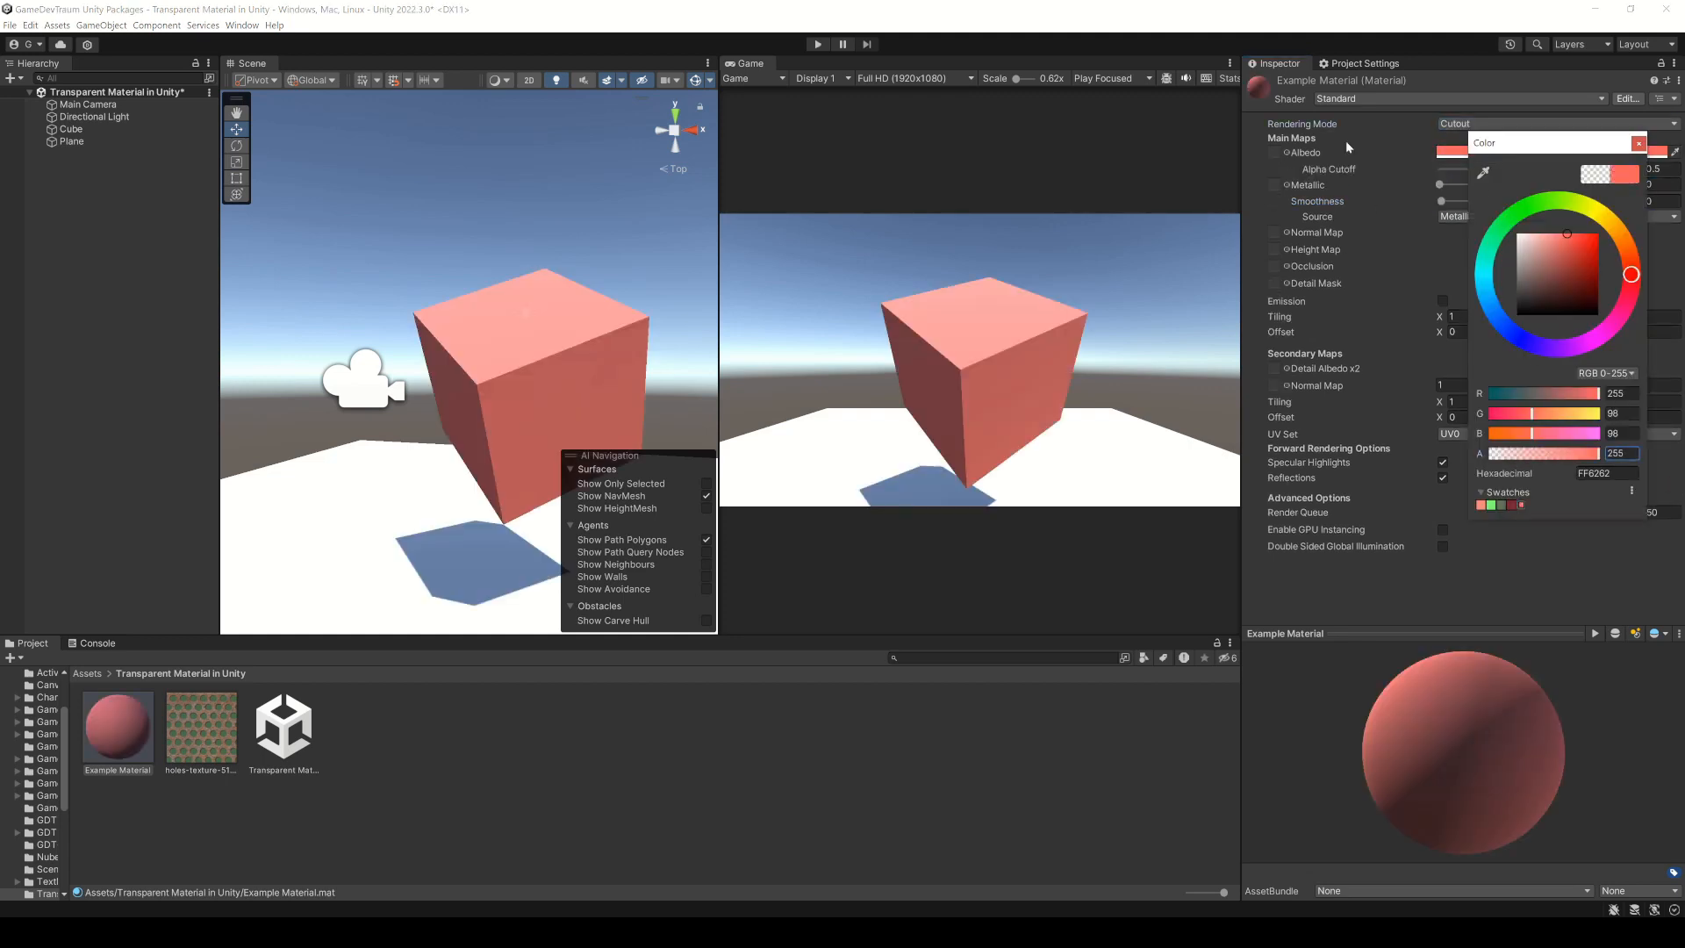
Step: Assign the holes texture to Example Material's albedo so the cube shows see-through holes
{"action": "left_click_drag", "start_coordinate": [1601, 453], "coordinate": [1510, 452]}
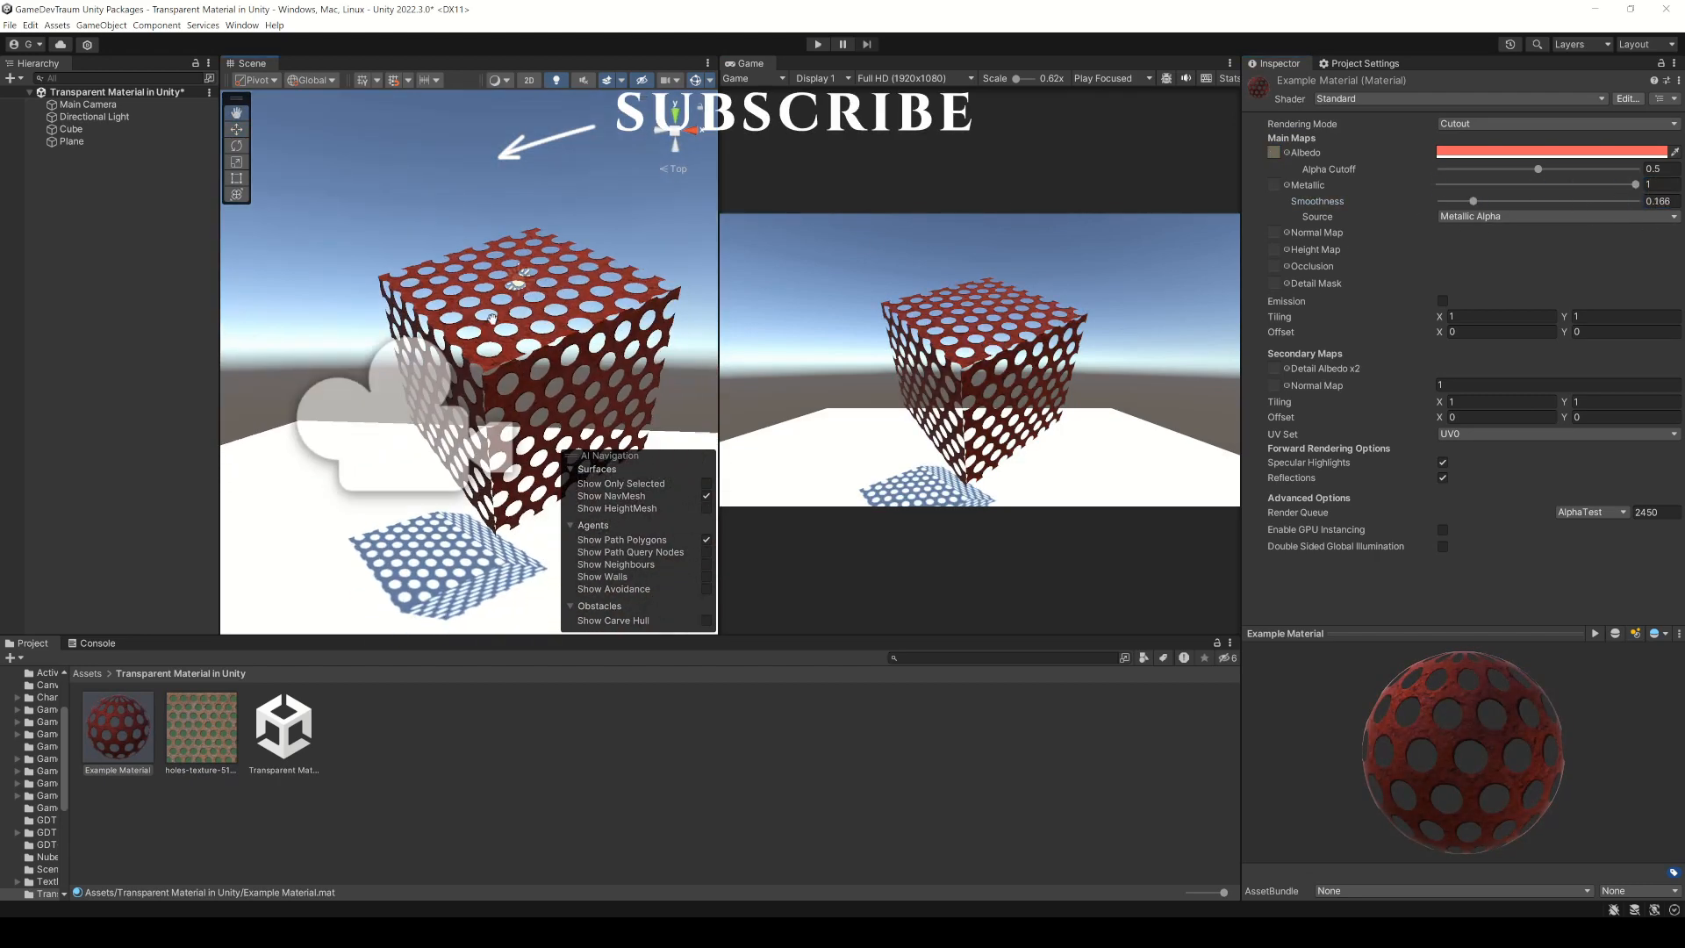
Step: Switch the holed material from Cutout to Fade and bring up its albedo colour for editing
{"action": "left_click", "coordinate": [1553, 123]}
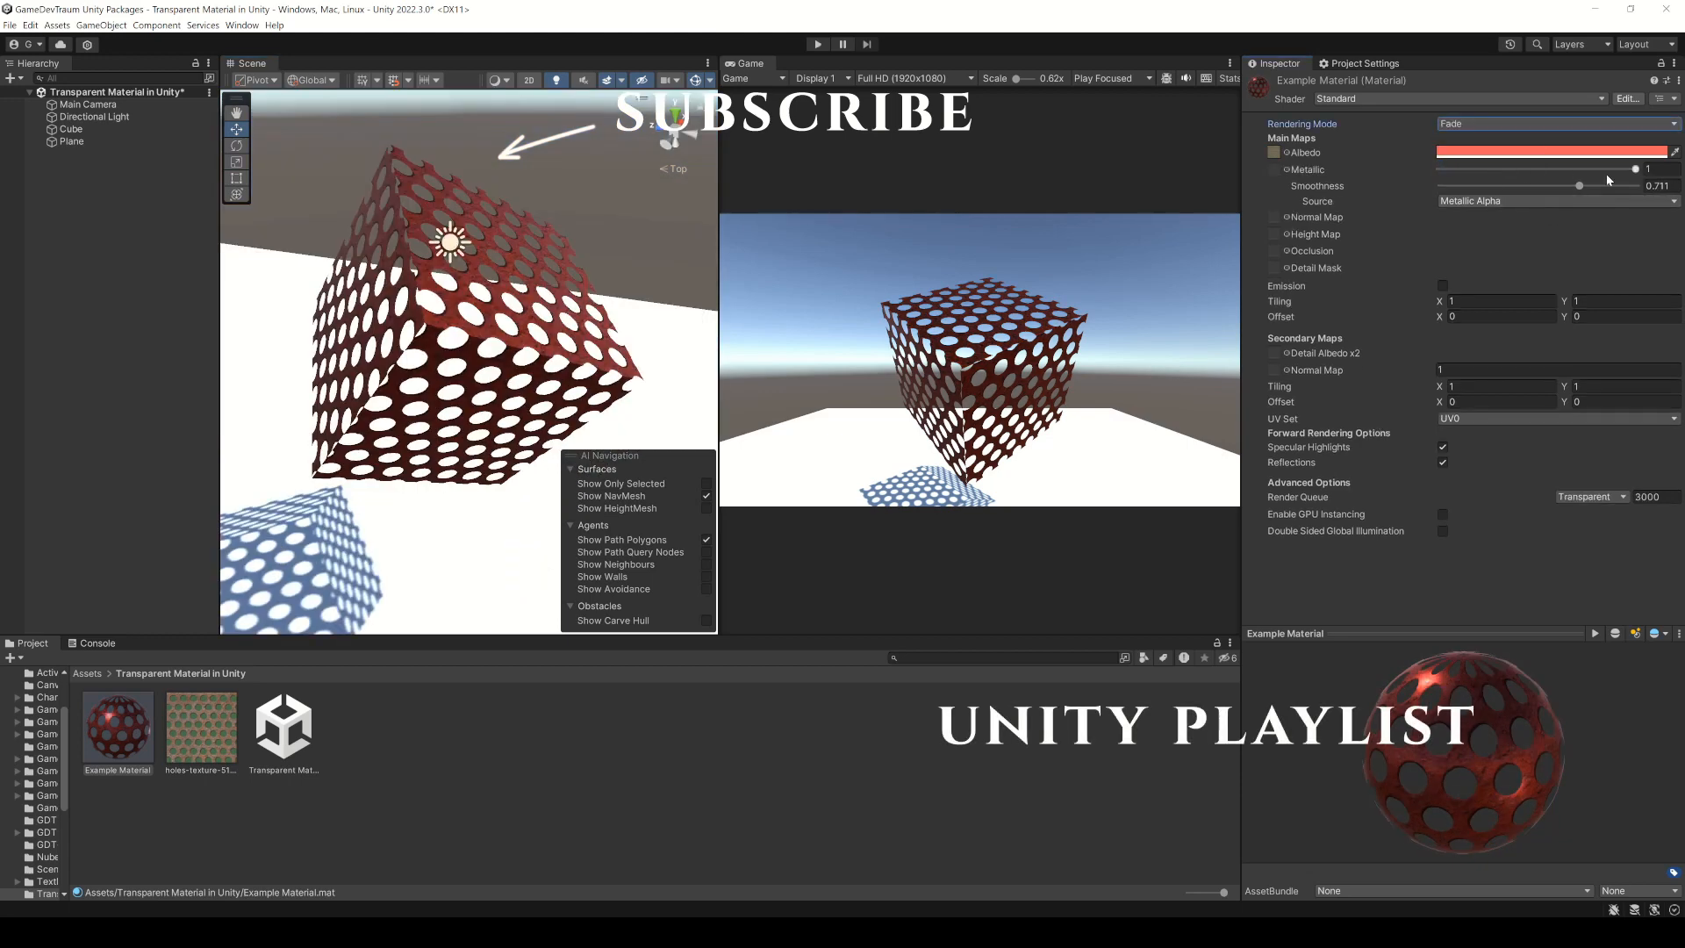
{"action": "left_click", "coordinate": [1554, 151]}
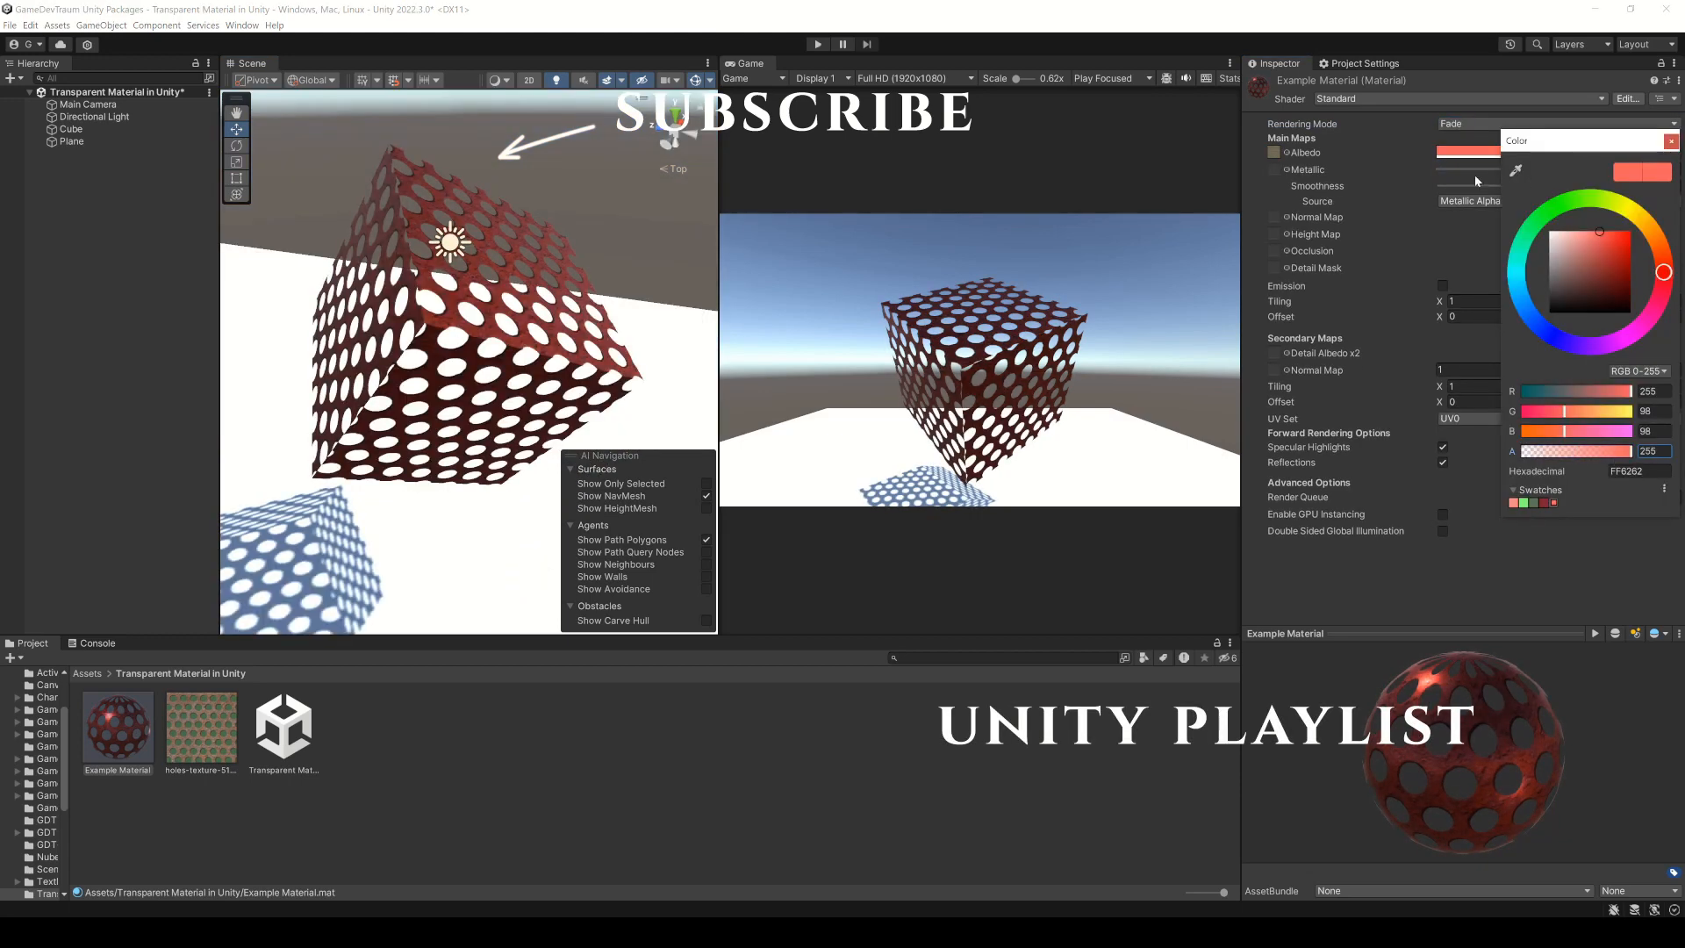